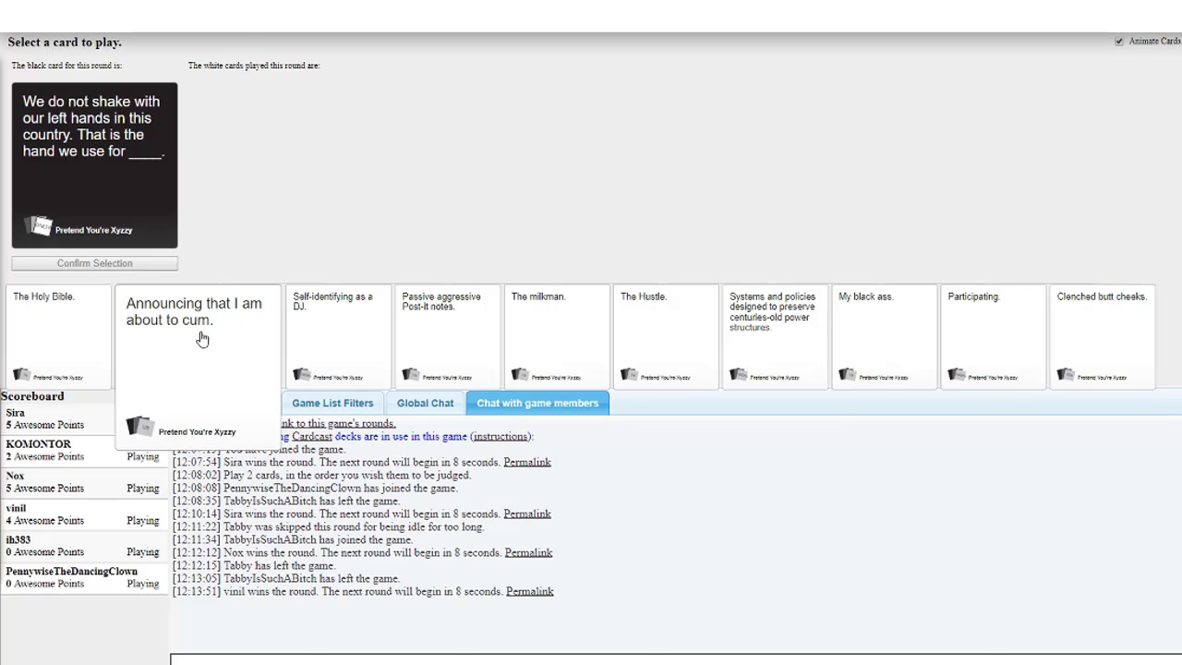
Submit "Announcing that I am about to cum." as the answer to the left-hands black card.
left_click(197, 314)
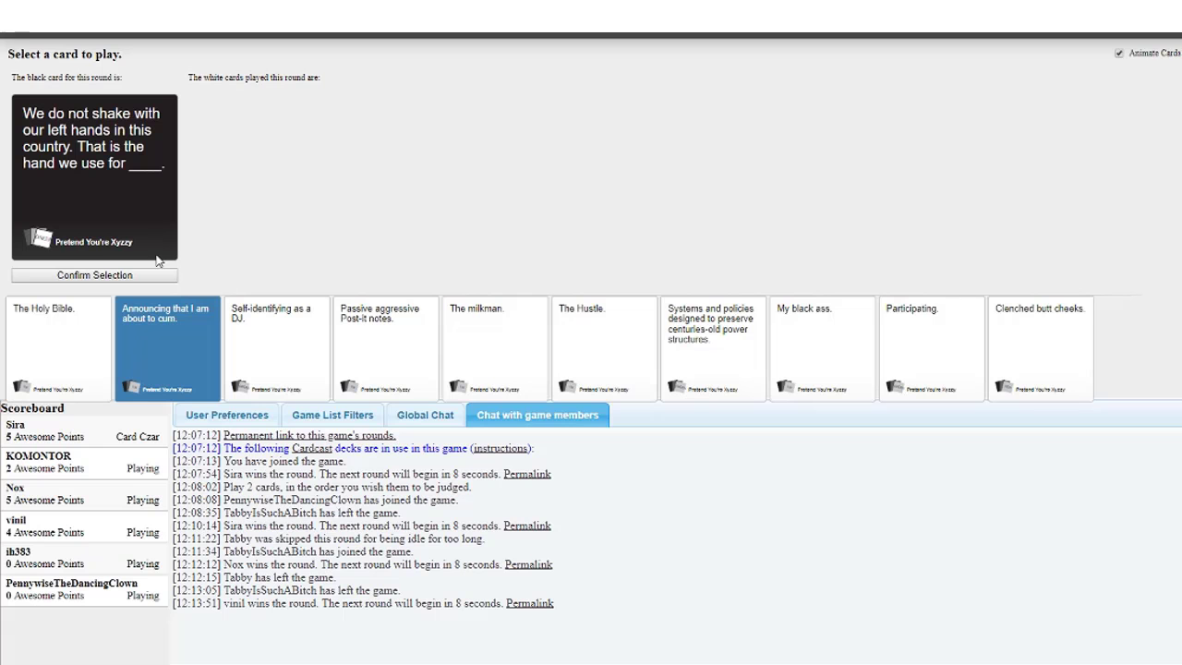
left_click(92, 274)
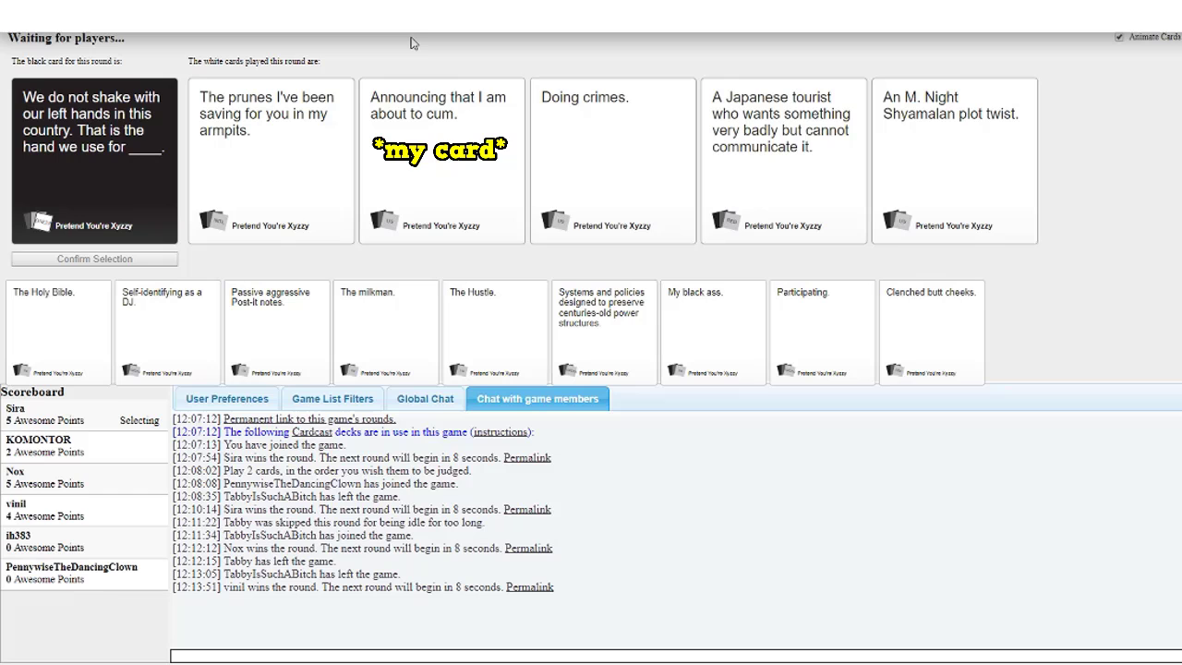
Watch the Card Czar pick the played card as winner and gain a point.
left_click(441, 159)
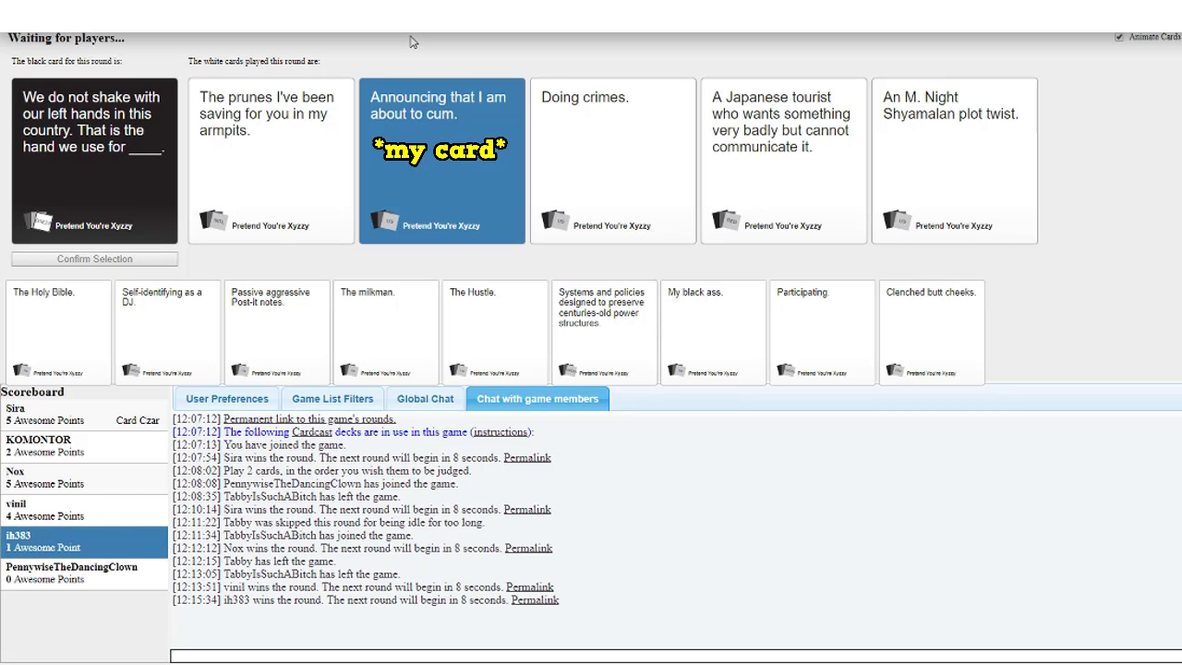
mouse_move(407, 41)
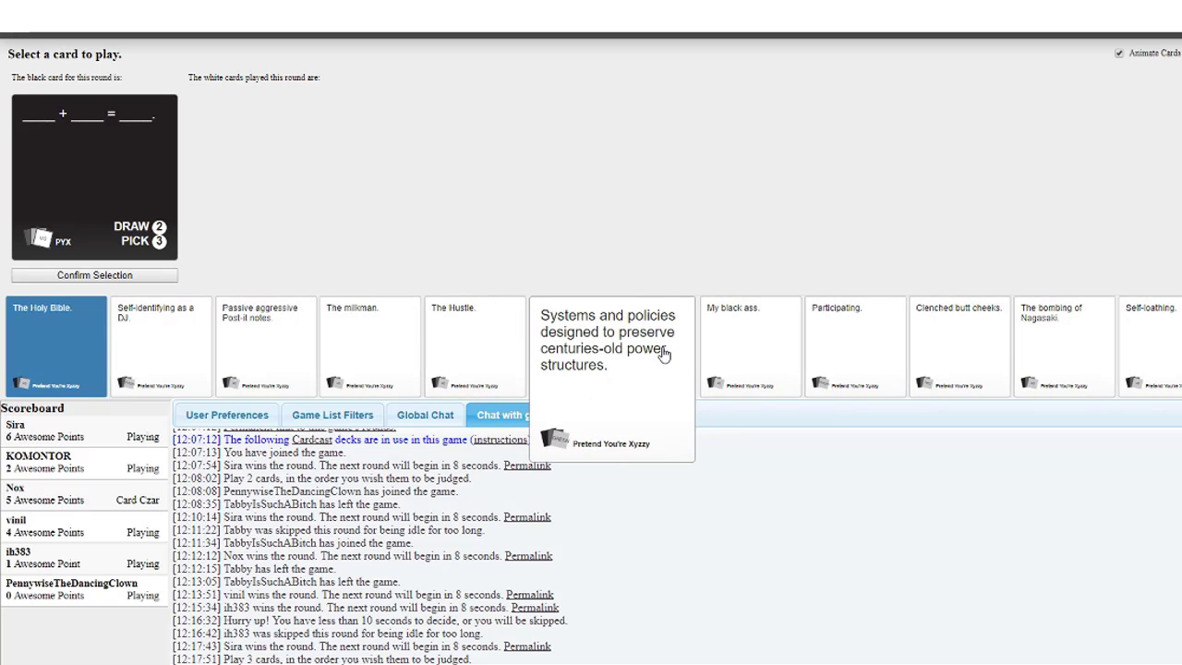
Pick The Holy Bible. as the first answer for the pick-three black card.
left_click(370, 347)
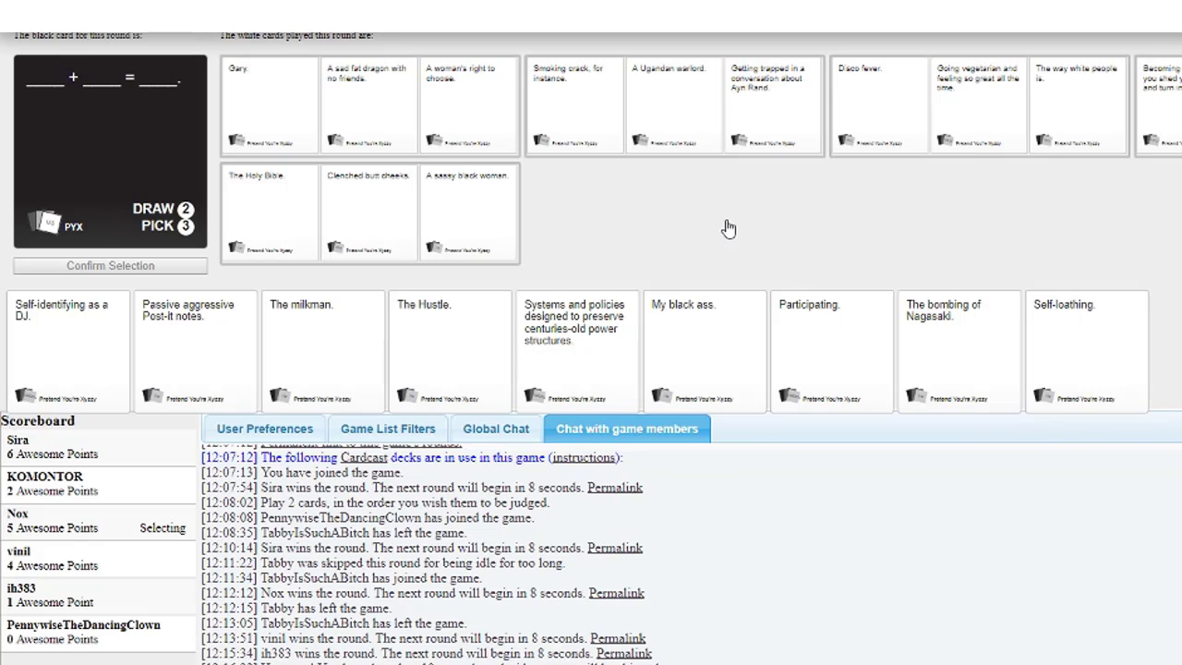
mouse_move(558, 269)
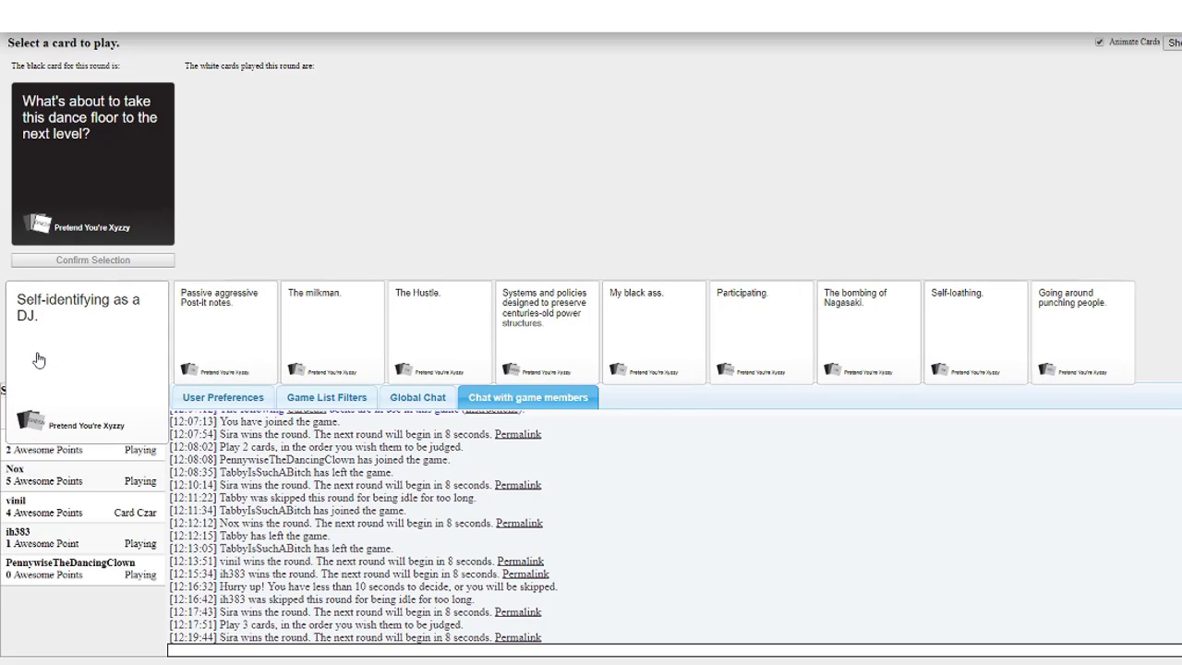
Submit "Self-identifying as a DJ." as the answer to the dance-floor black card.
left_click(88, 332)
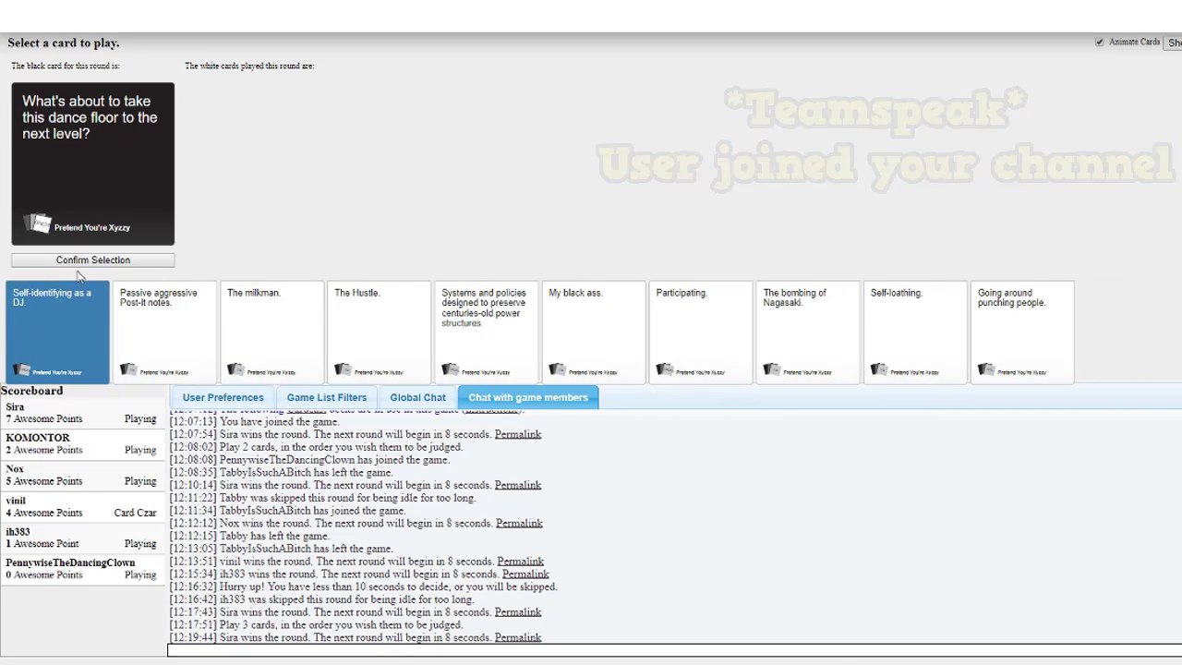
left_click(92, 259)
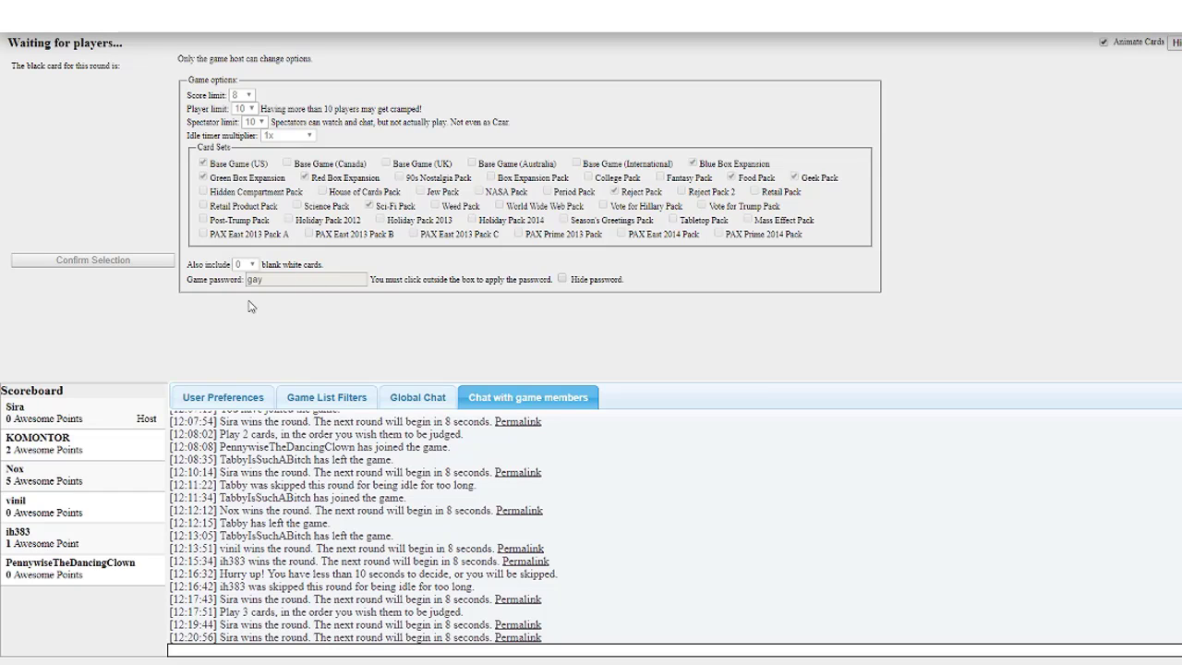
mouse_move(234, 314)
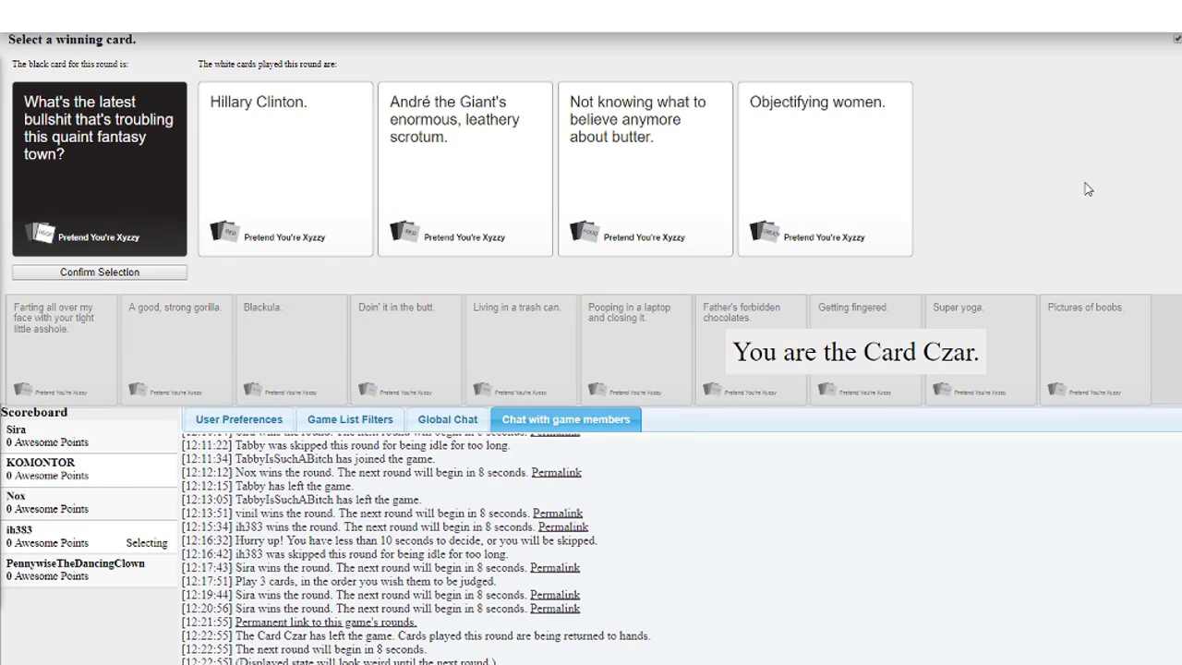
mouse_move(558, 185)
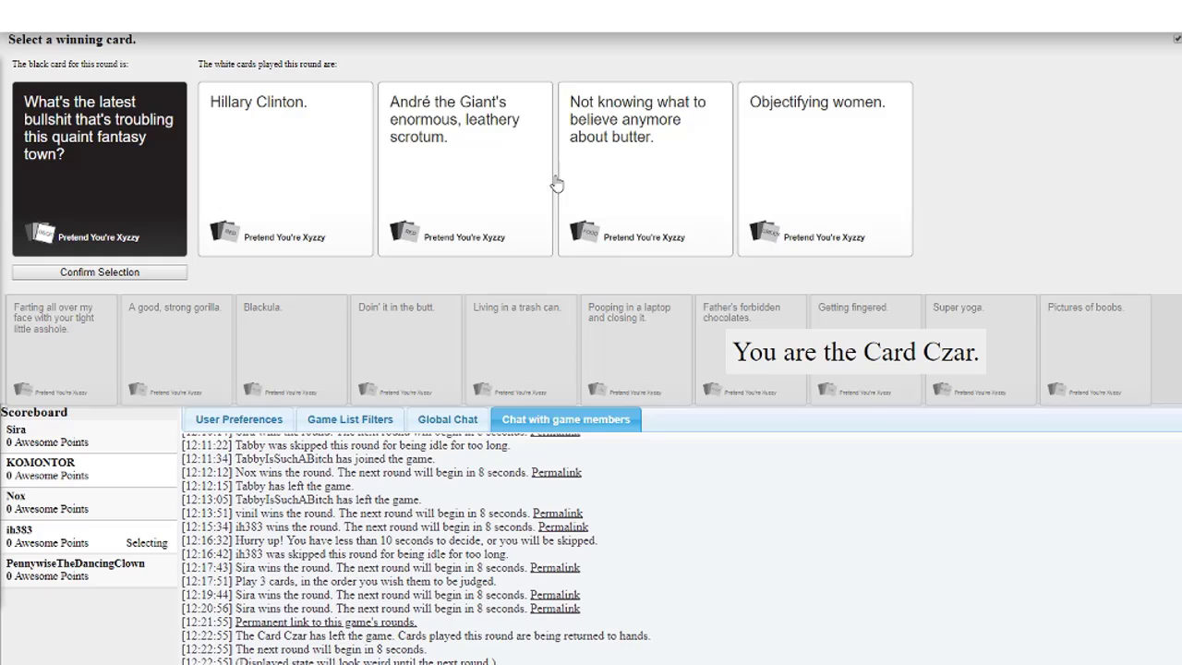
mouse_move(99, 147)
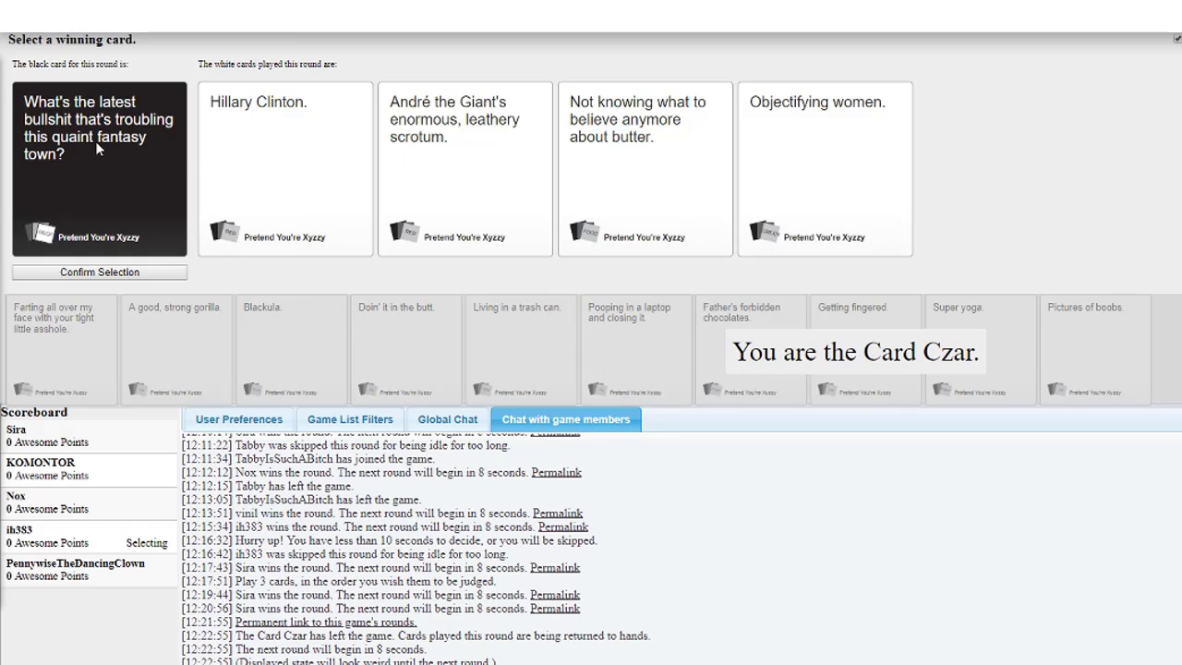
As Card Czar, consider Hillary Clinton. then confirm Objectifying women. as the round winner.
left_click(284, 168)
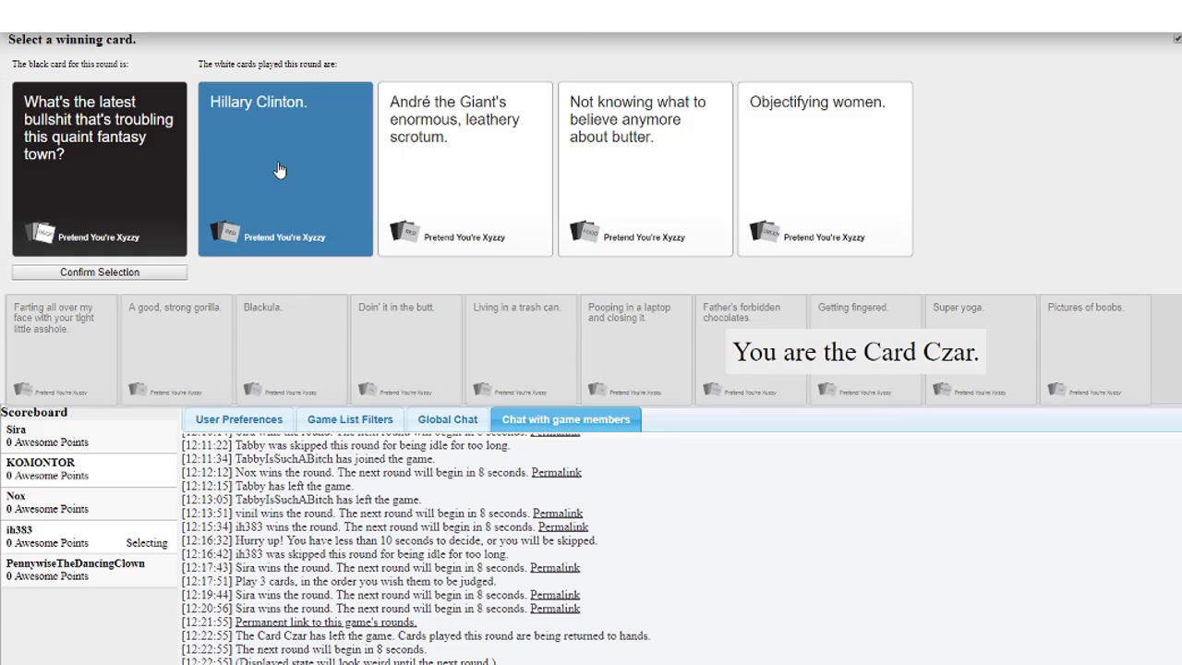
mouse_move(334, 194)
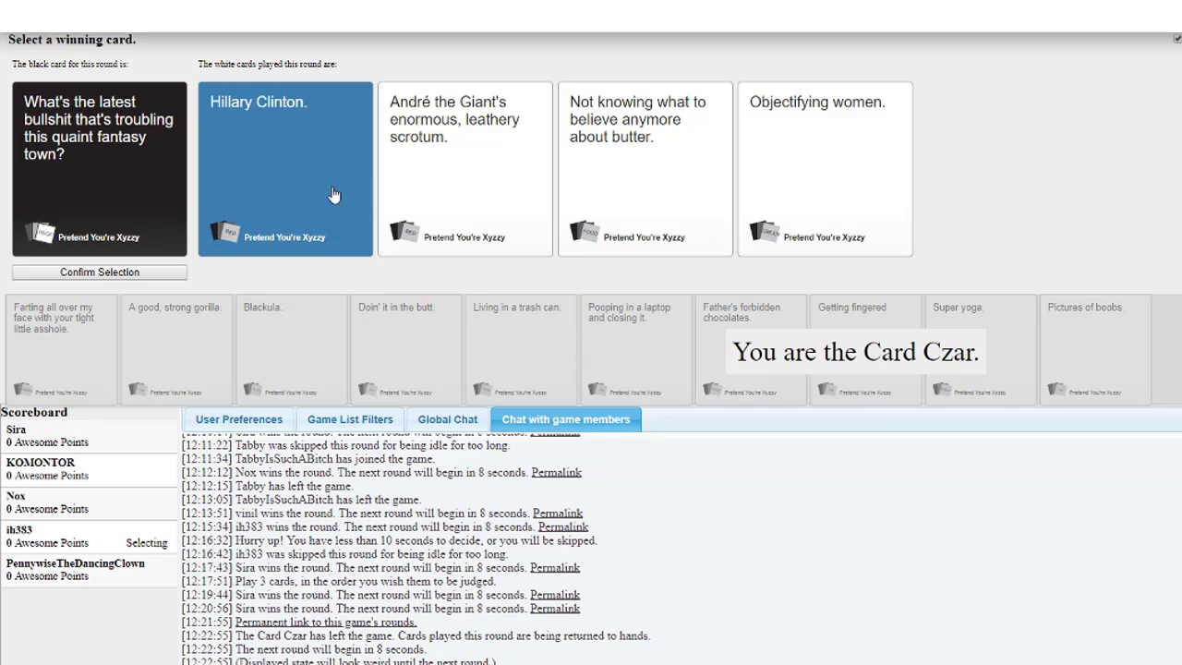
mouse_move(679, 170)
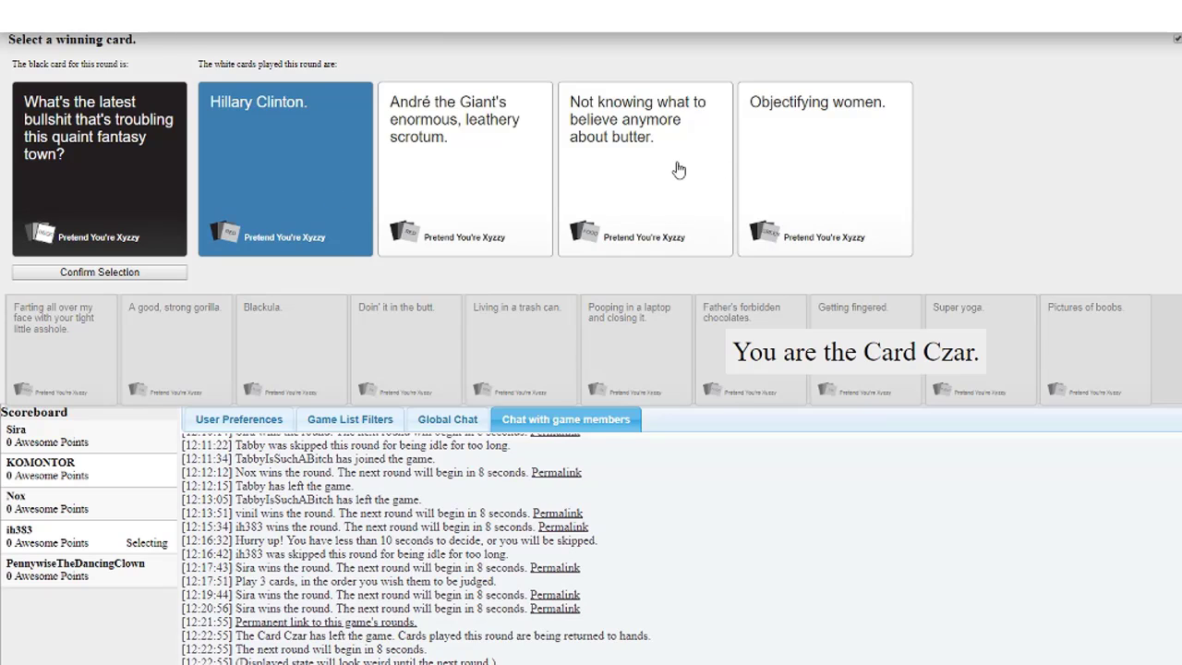
mouse_move(865, 170)
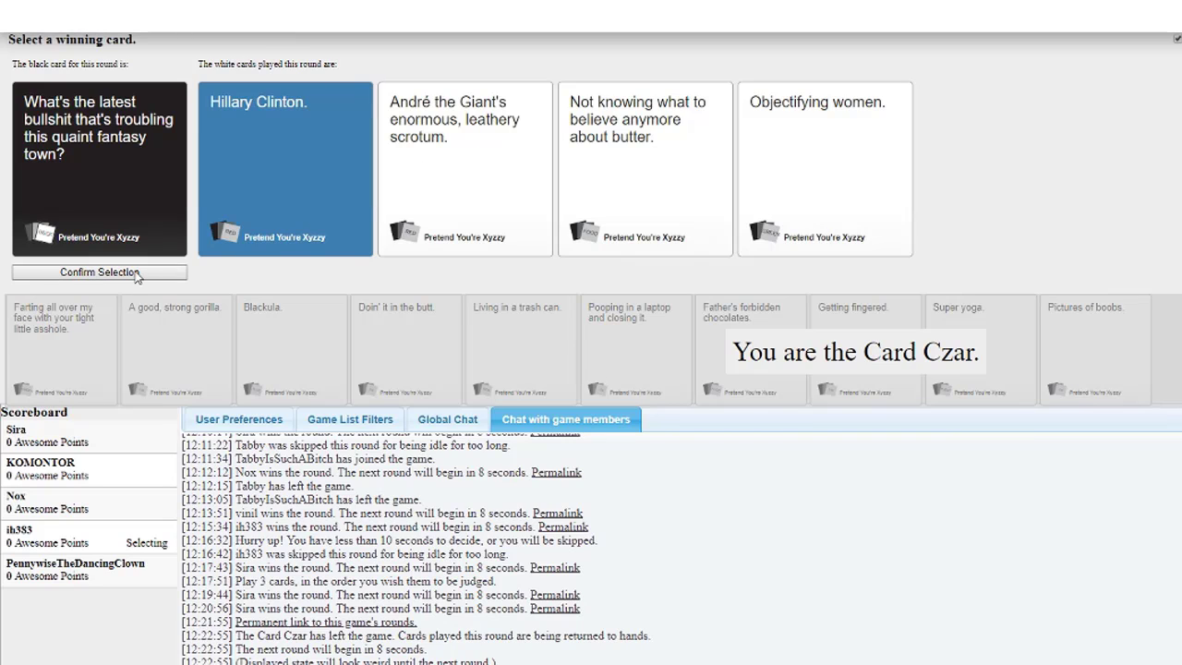
mouse_move(767, 229)
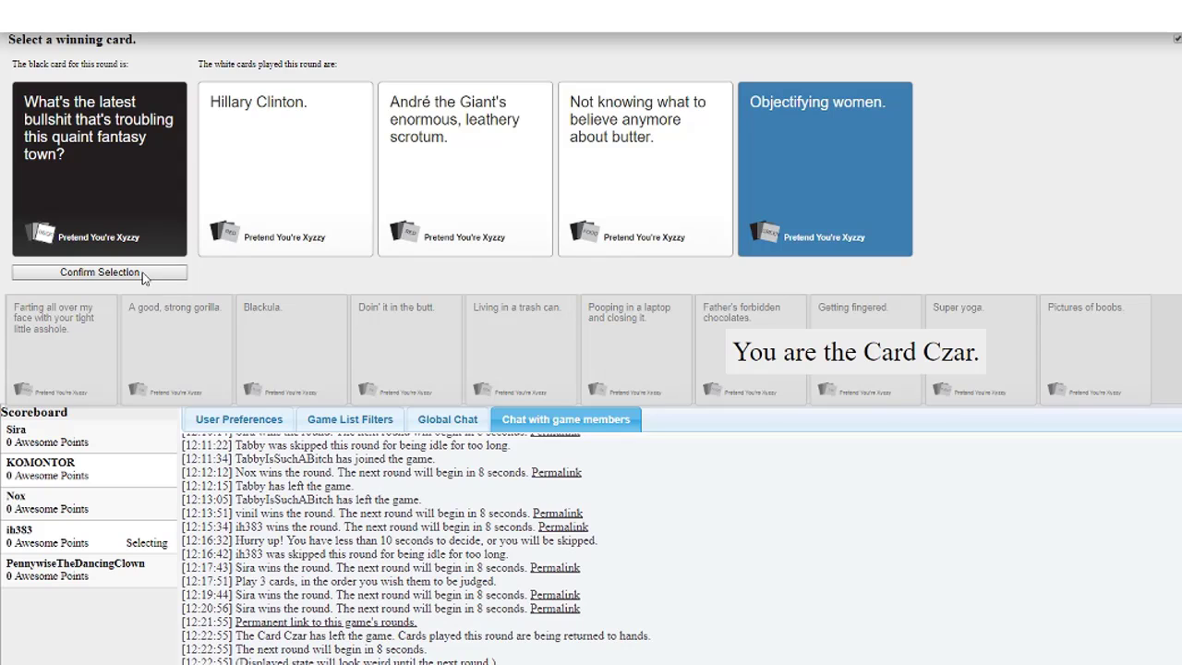
left_click(100, 271)
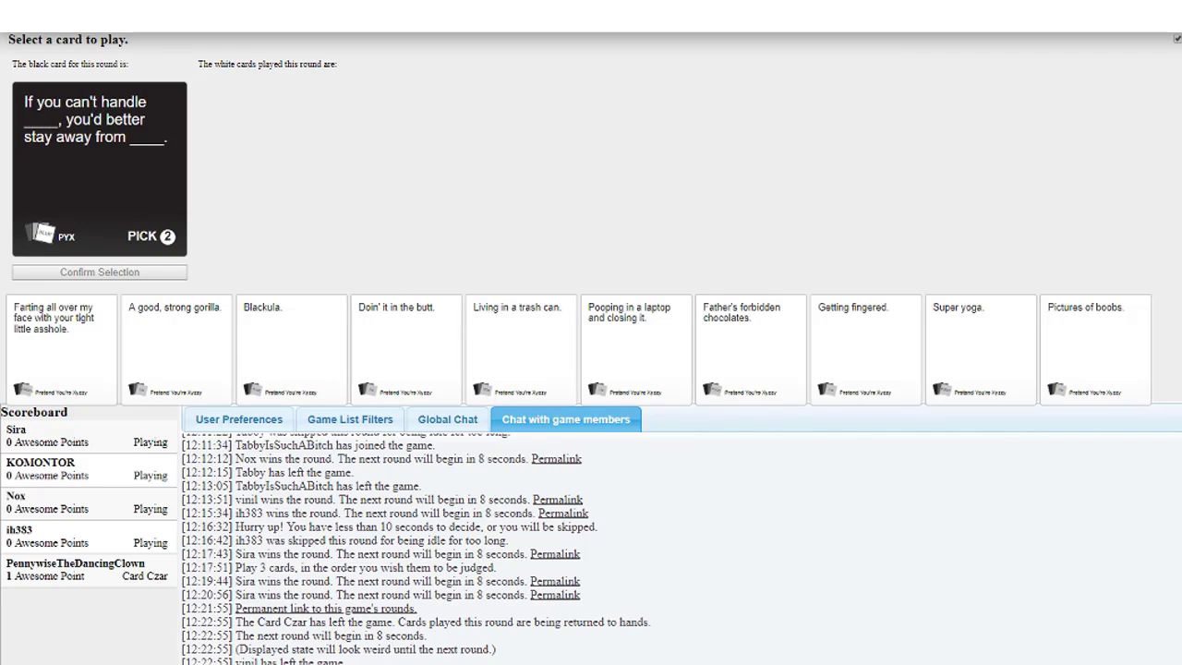
mouse_move(890, 126)
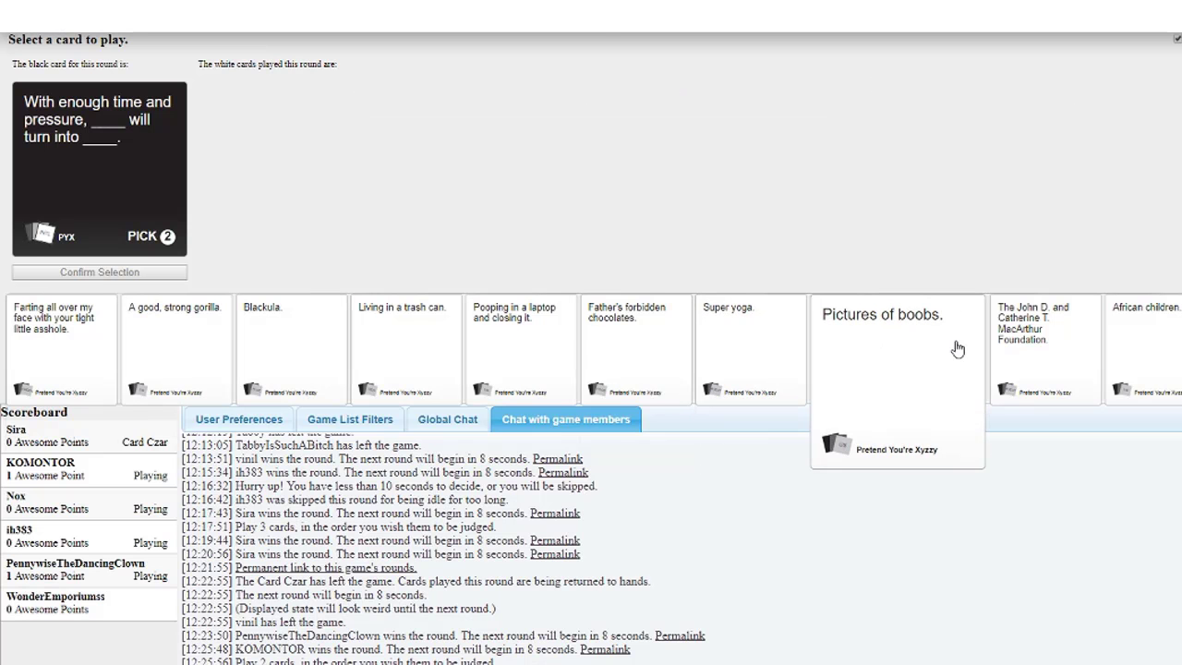
Play African children. and A good, strong gorilla. as the two answers and confirm.
left_click(896, 378)
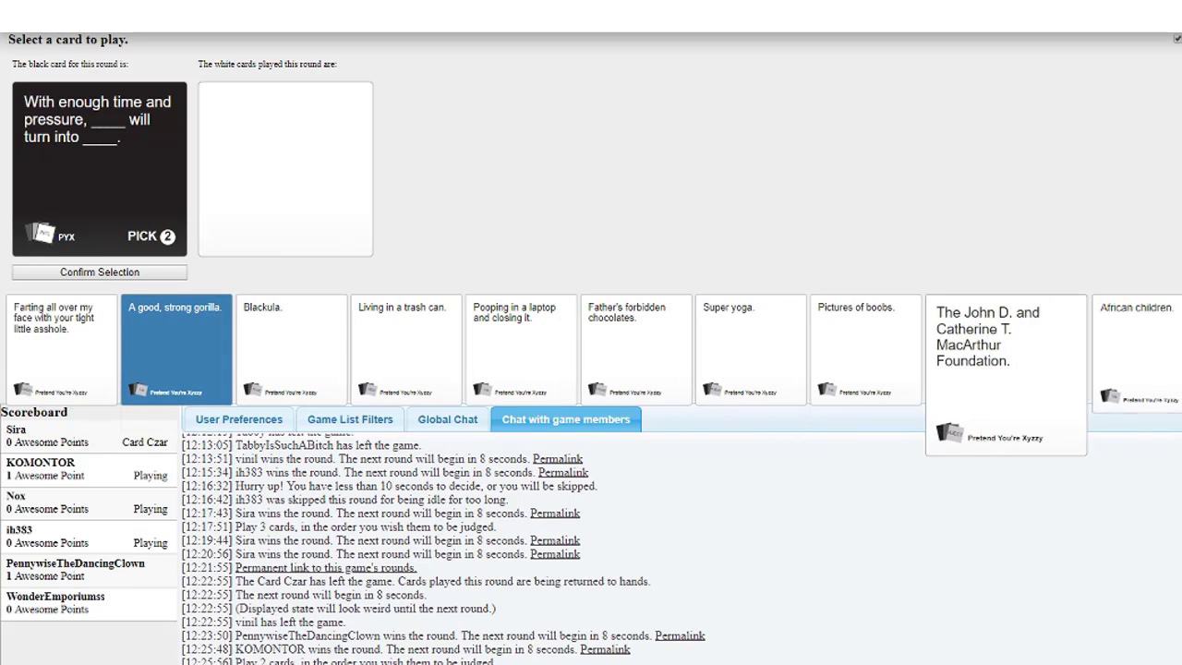
left_click(1093, 349)
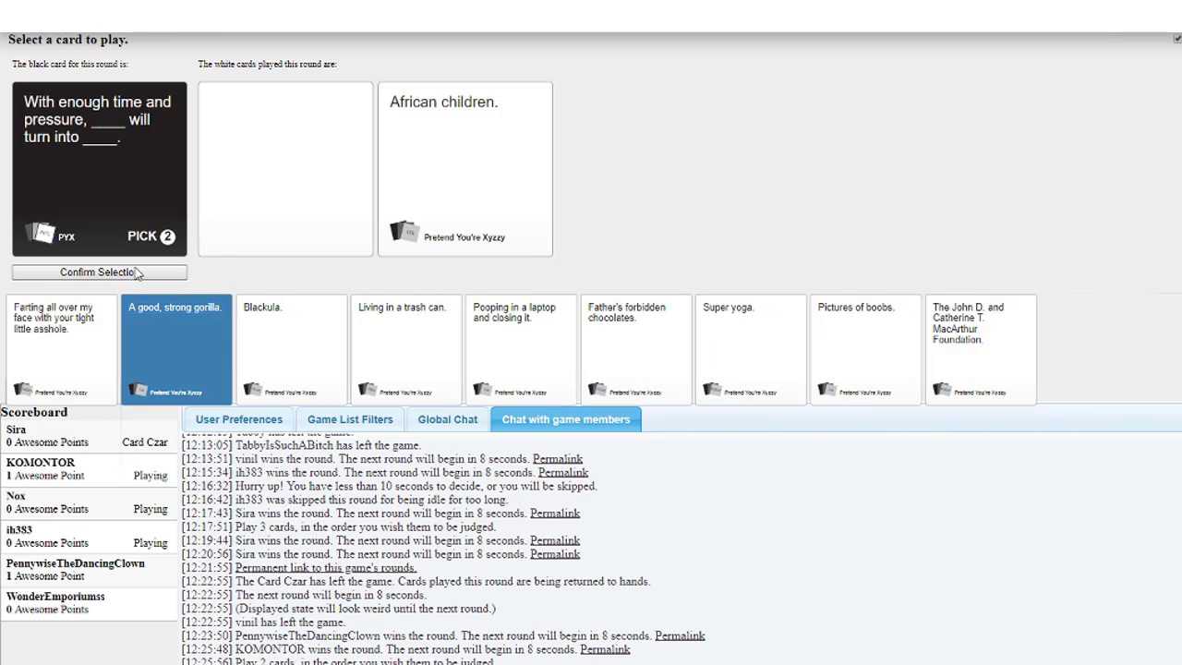
left_click(98, 271)
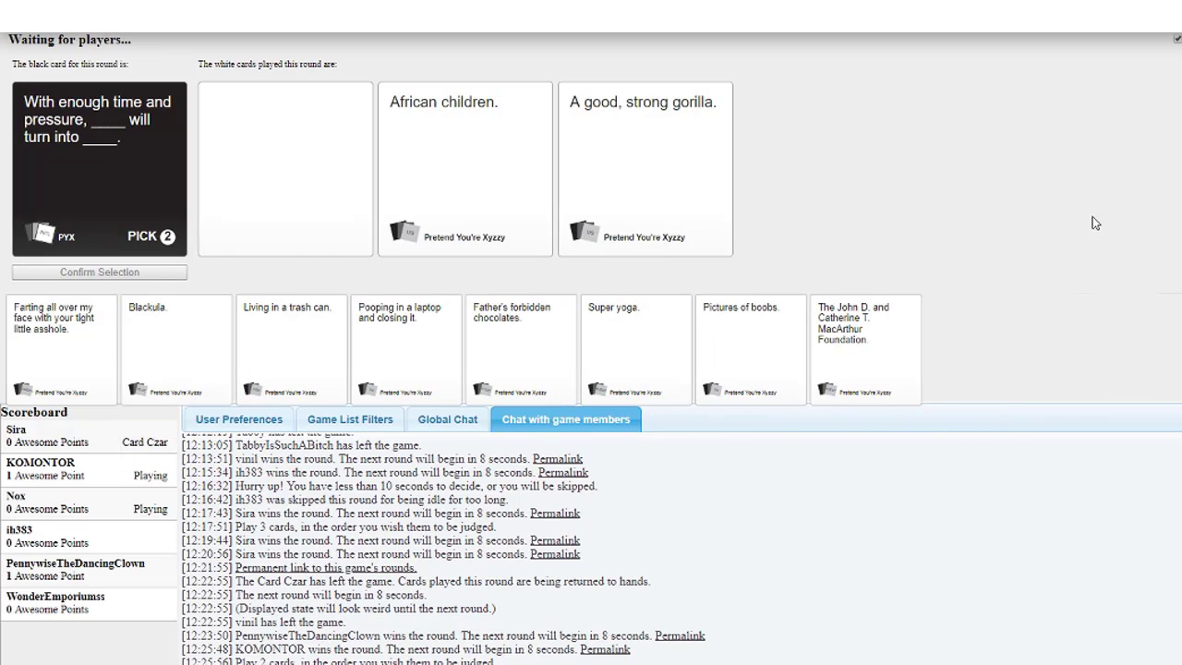
mouse_move(1101, 161)
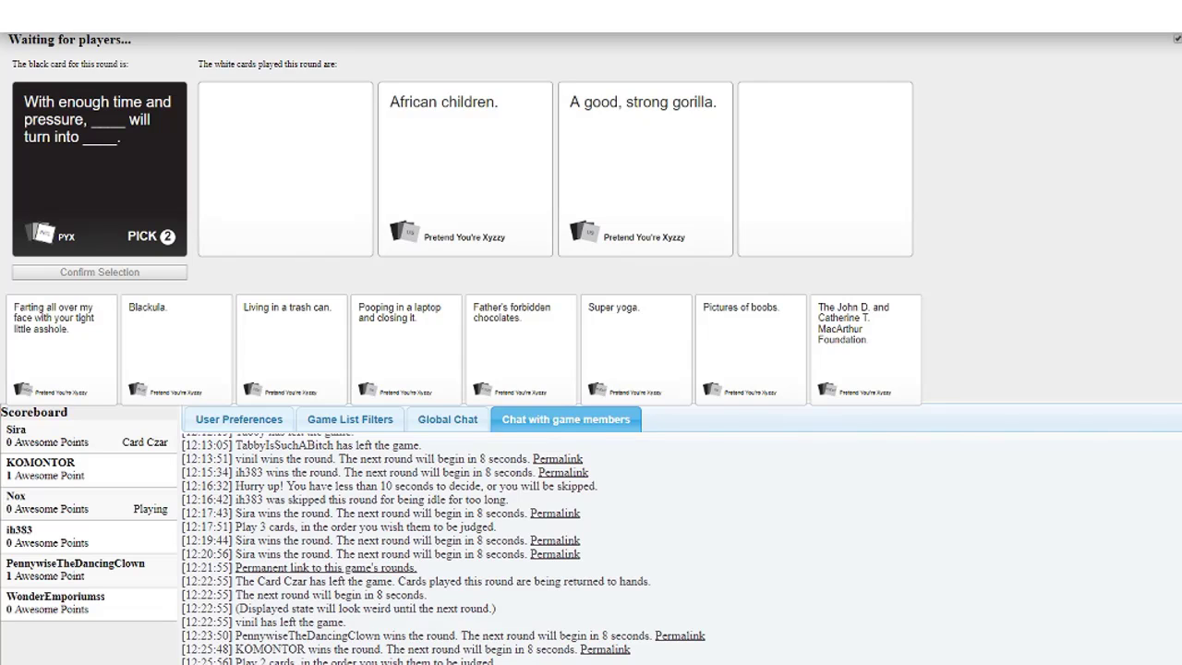
mouse_move(849, 167)
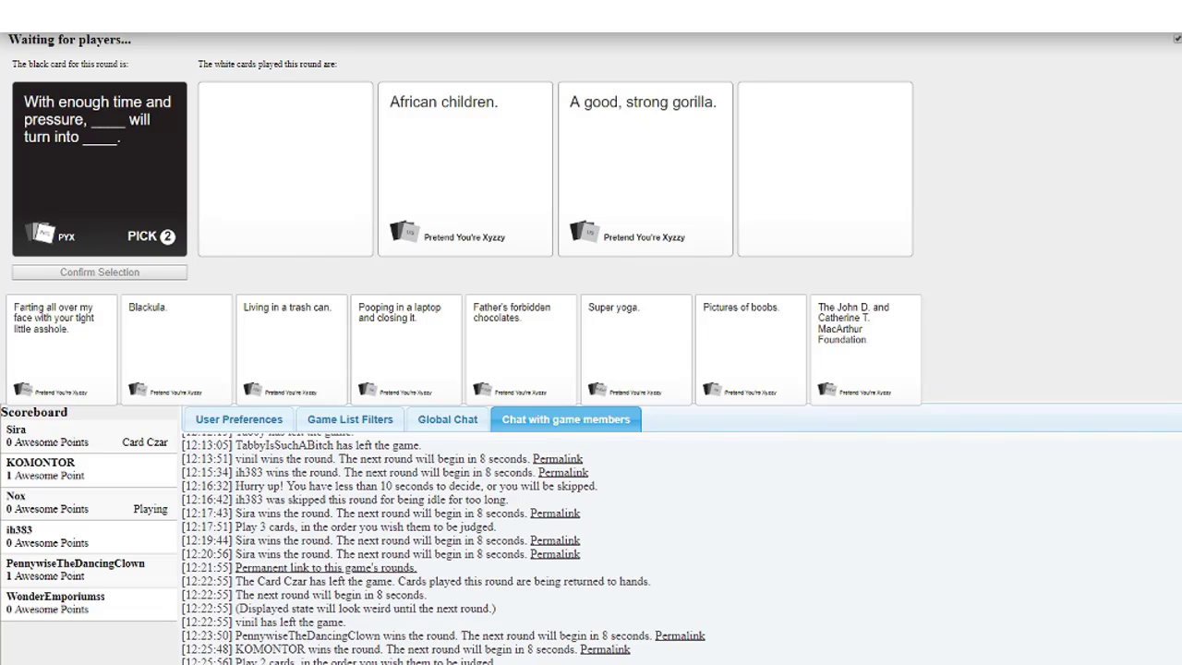
mouse_move(1152, 225)
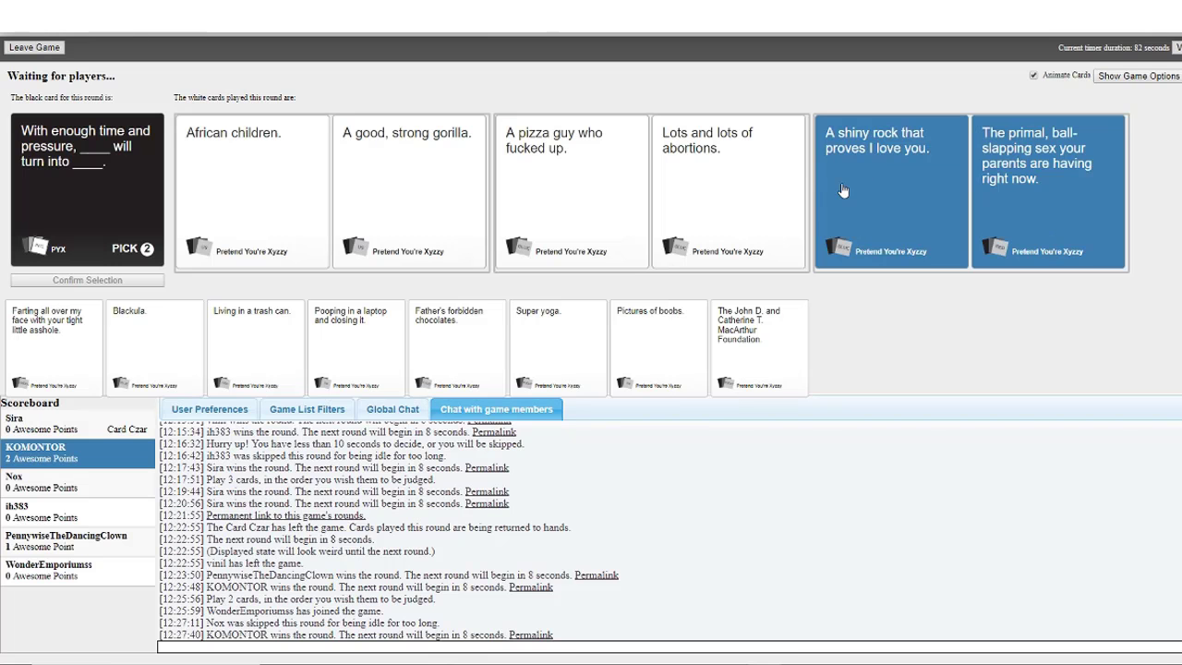
mouse_move(165, 56)
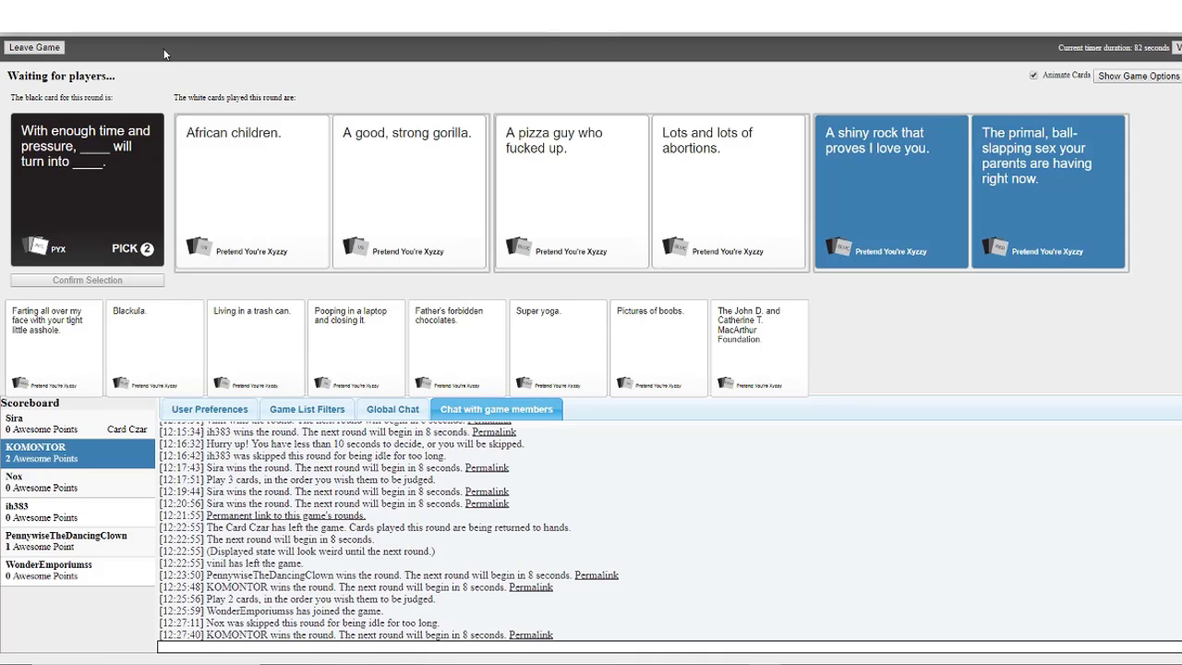